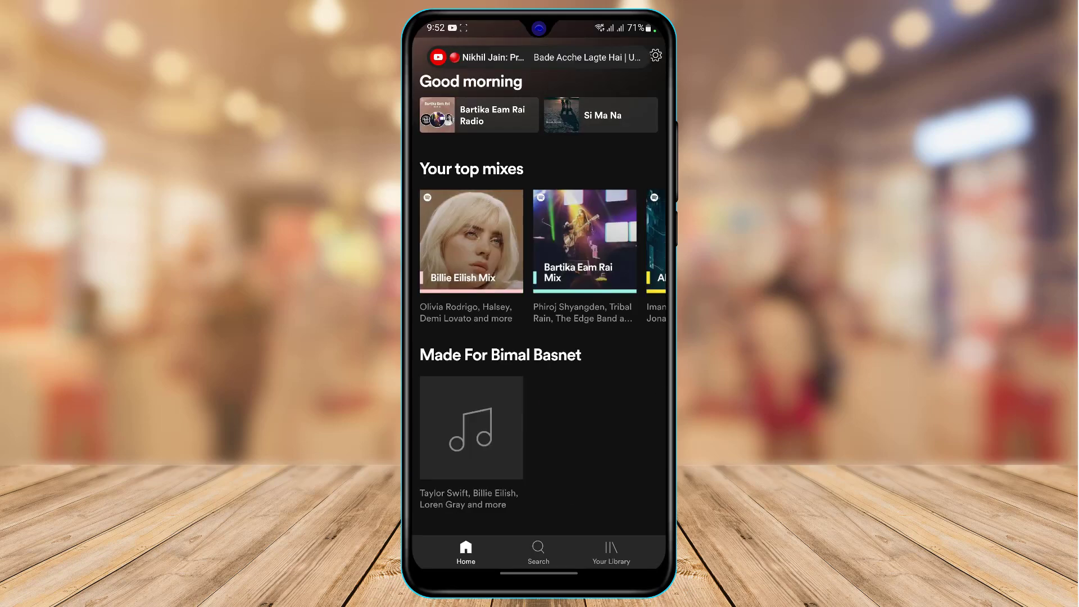
Choose the 'spotify' recent search to reach the Spotify: Music and Podcasts listing
scroll("down", 3)
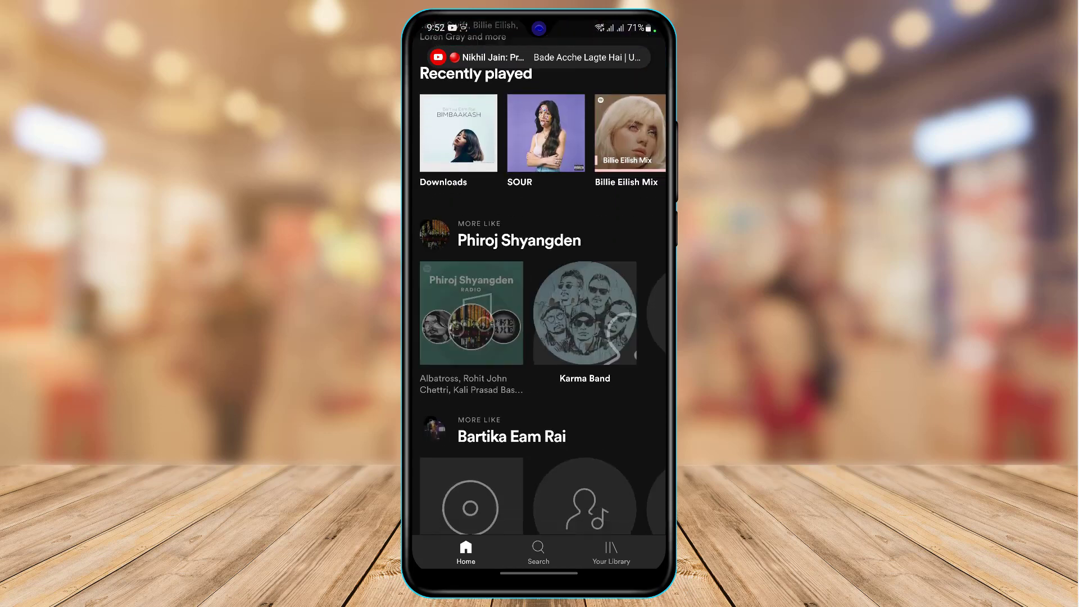
scroll("down", 3)
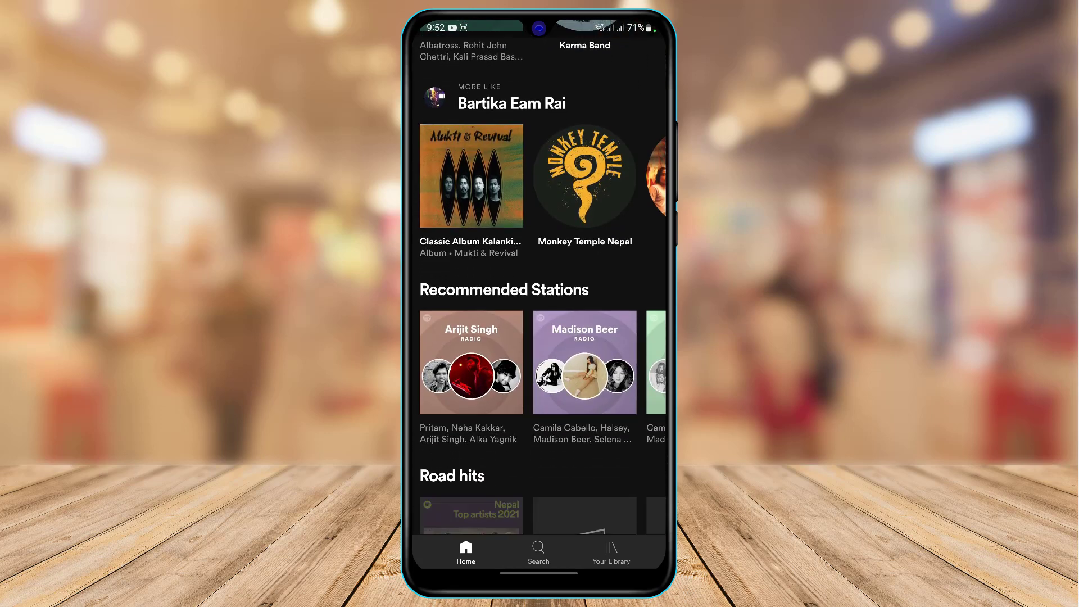
scroll("down", 3)
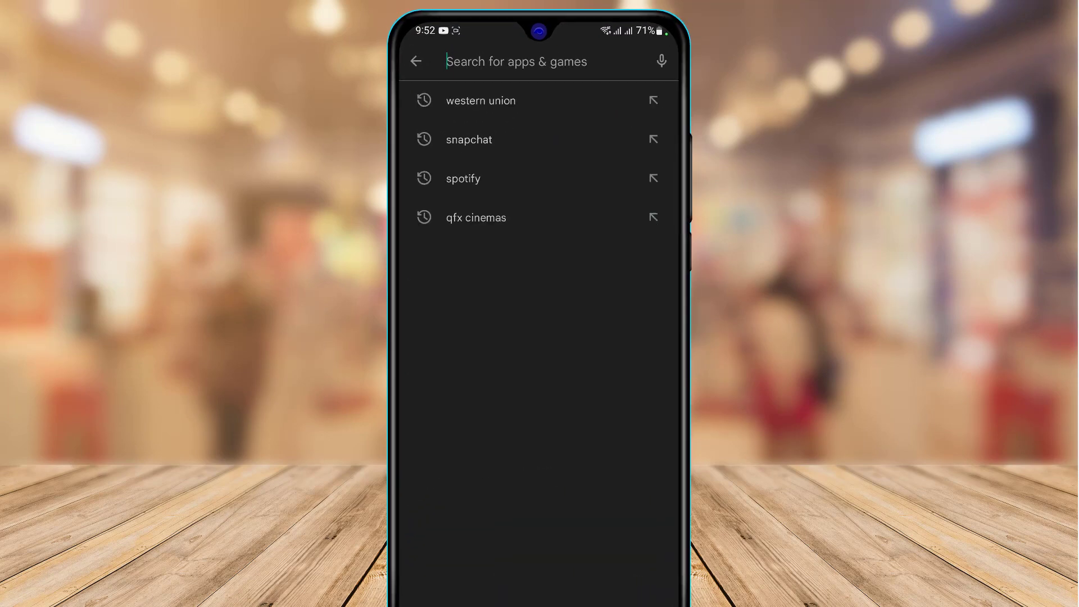
left_click(463, 178)
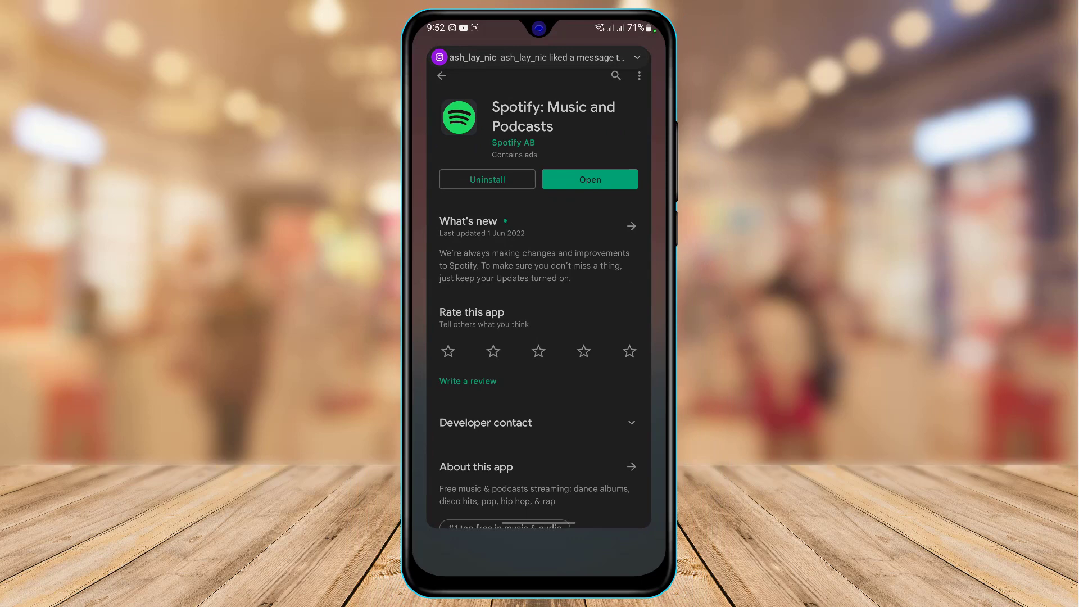
Leave Play Store for Settings and go into the Apps list of installed apps
key("home")
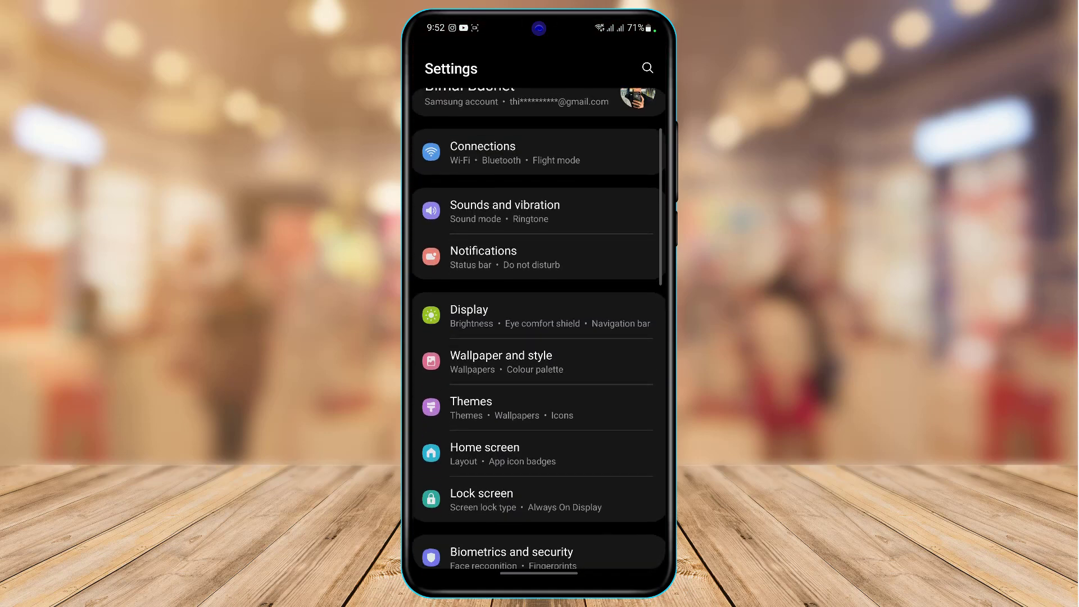
scroll("down", 3)
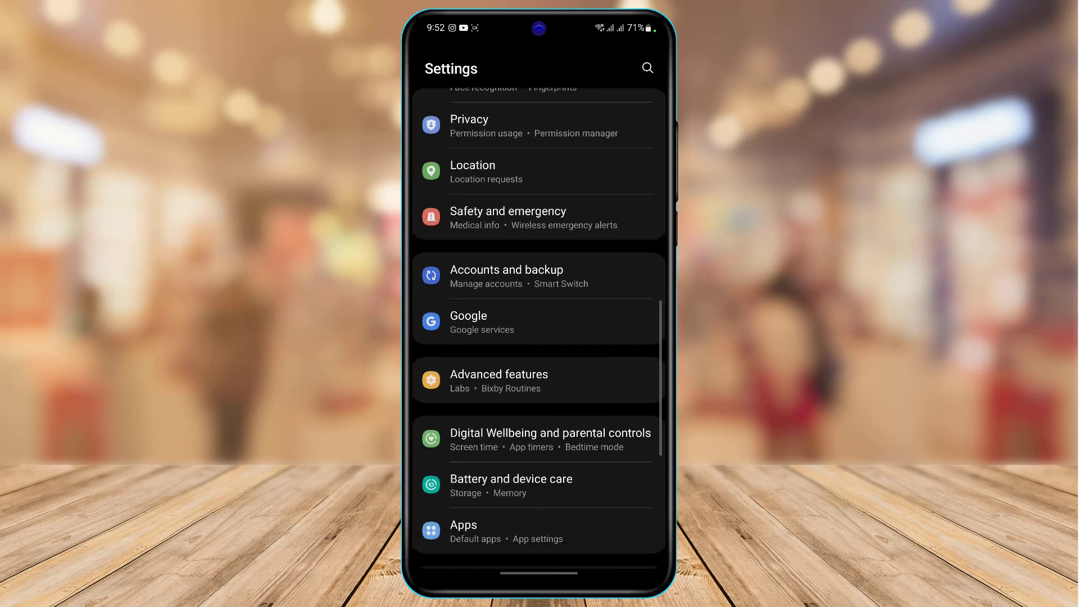
scroll("down", 3)
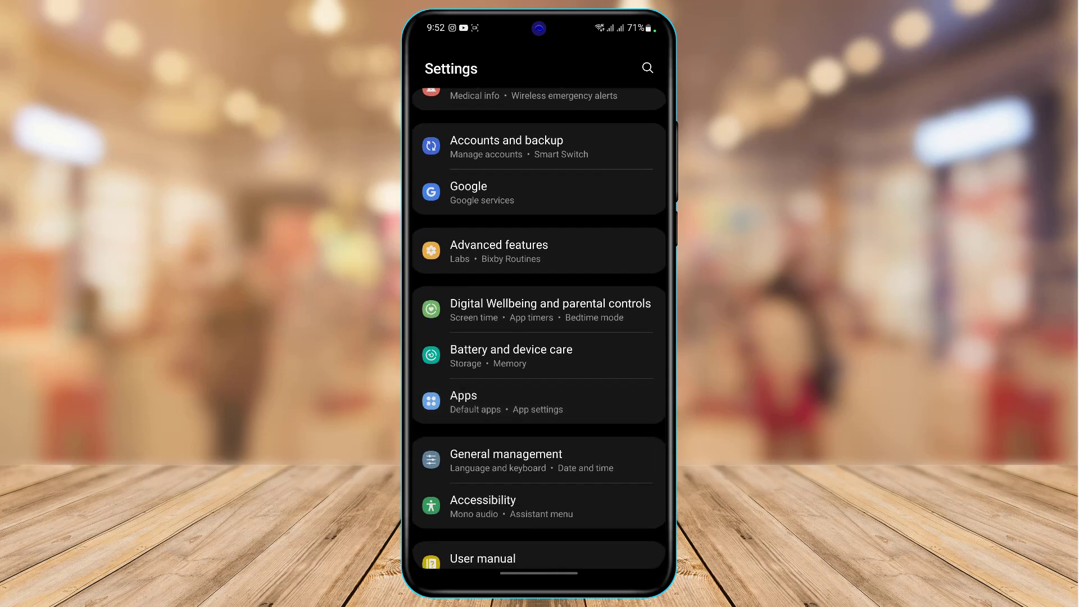
left_click(463, 395)
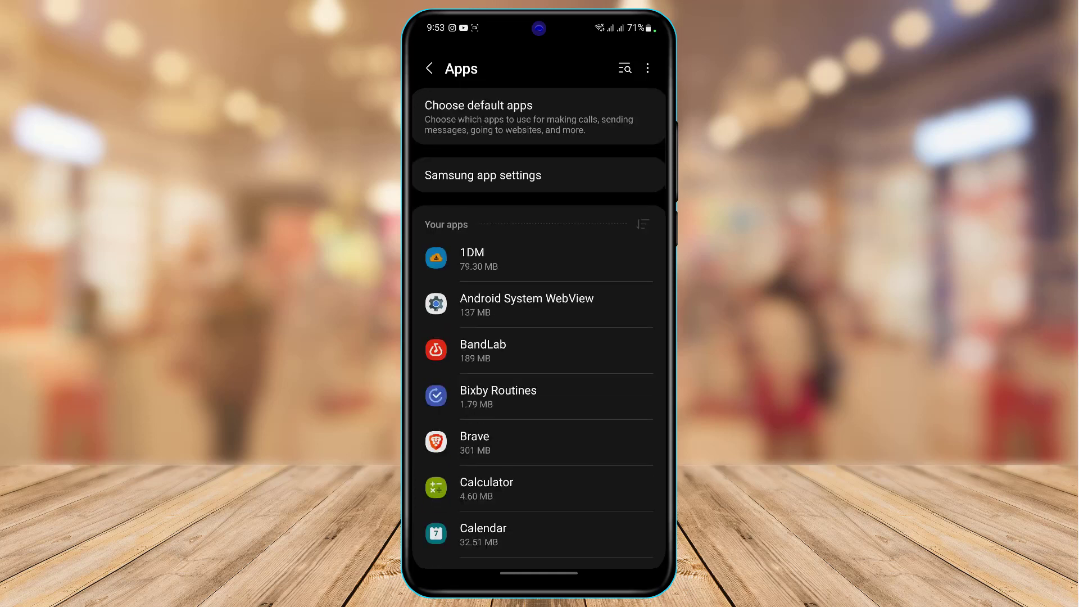
Scroll the app list down until Spotify (86.29 MB) is in view
scroll("down", 3)
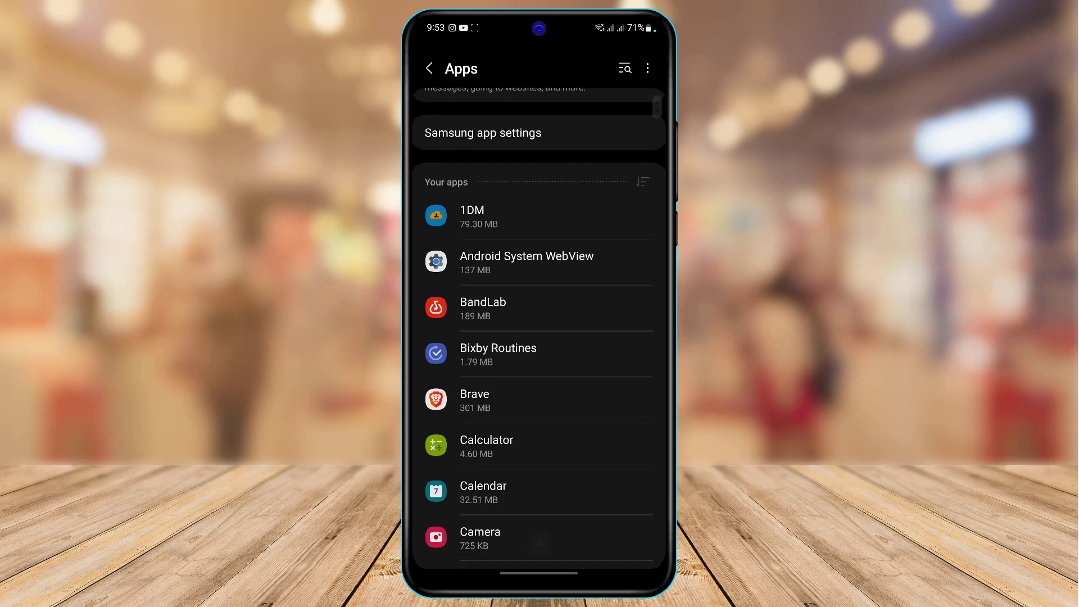
scroll("down", 3)
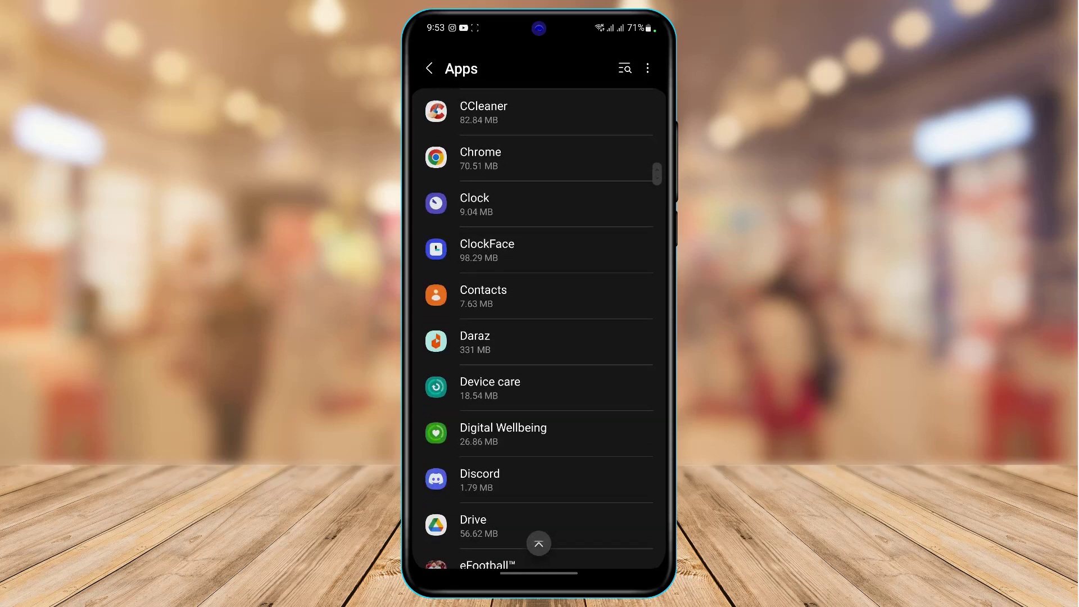
scroll("down", 3)
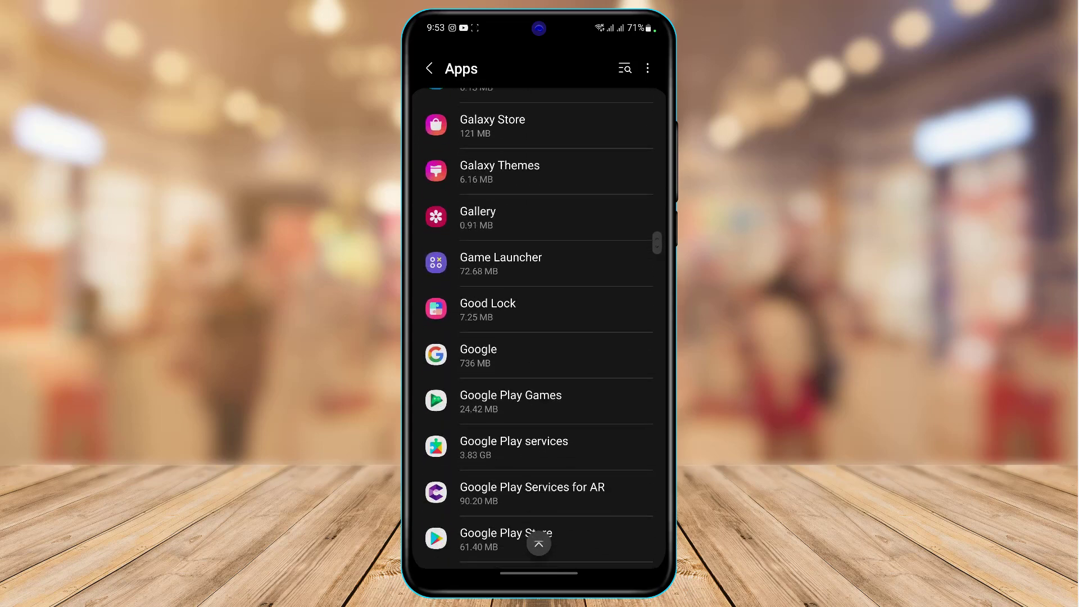
scroll("down", 3)
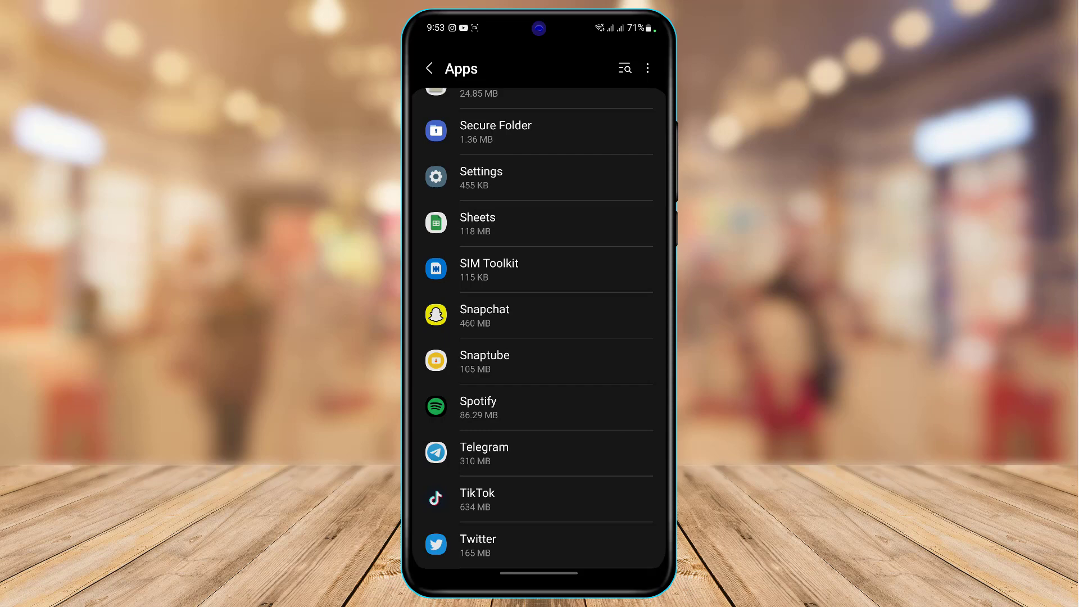
Enter Spotify's App info and its Storage usage details
left_click(478, 408)
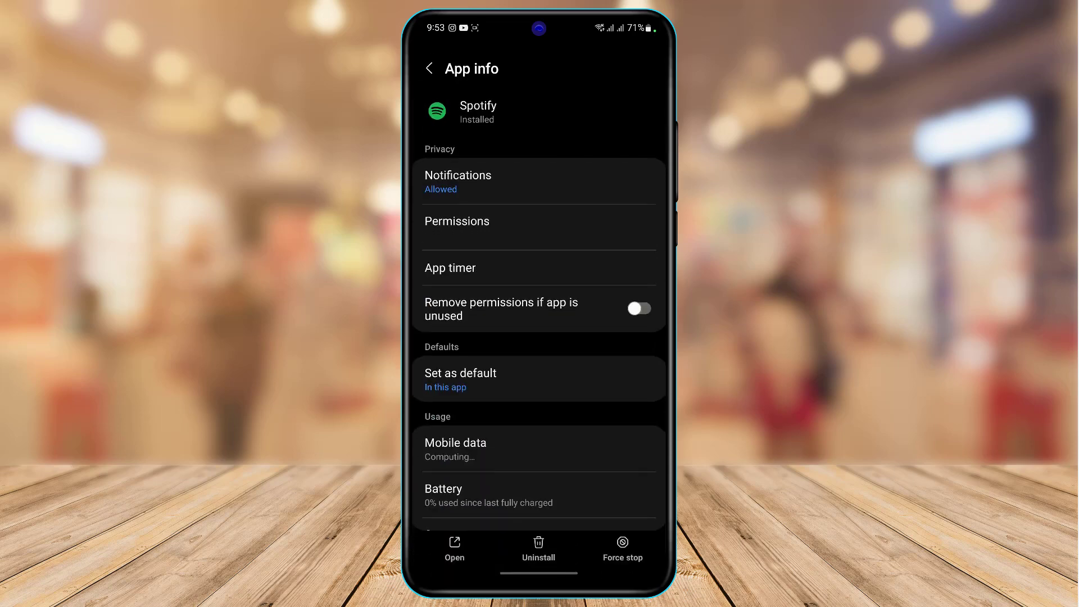
scroll("down", 3)
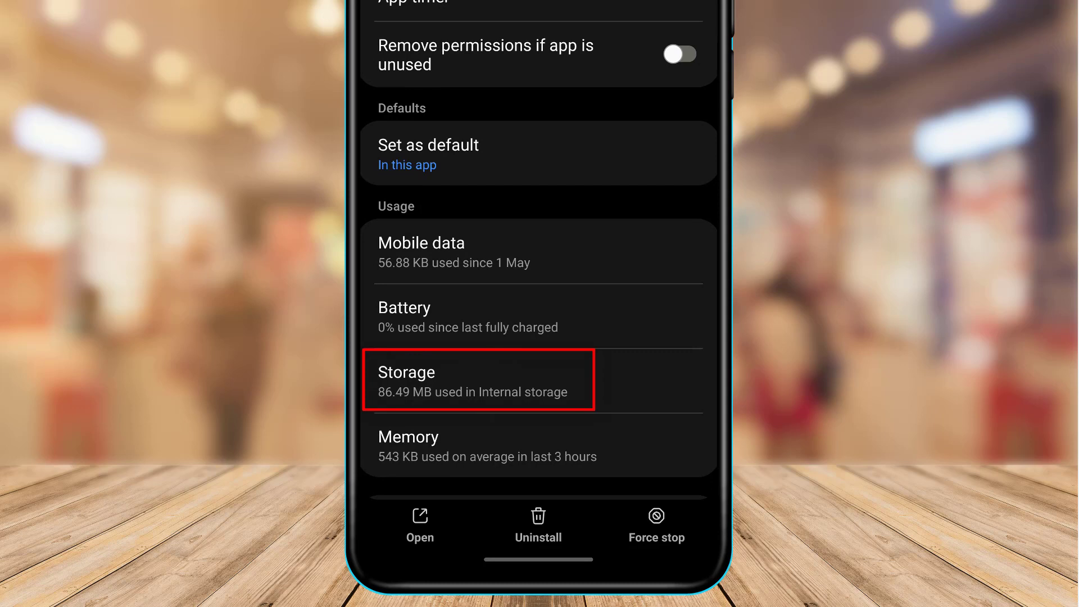
left_click(476, 381)
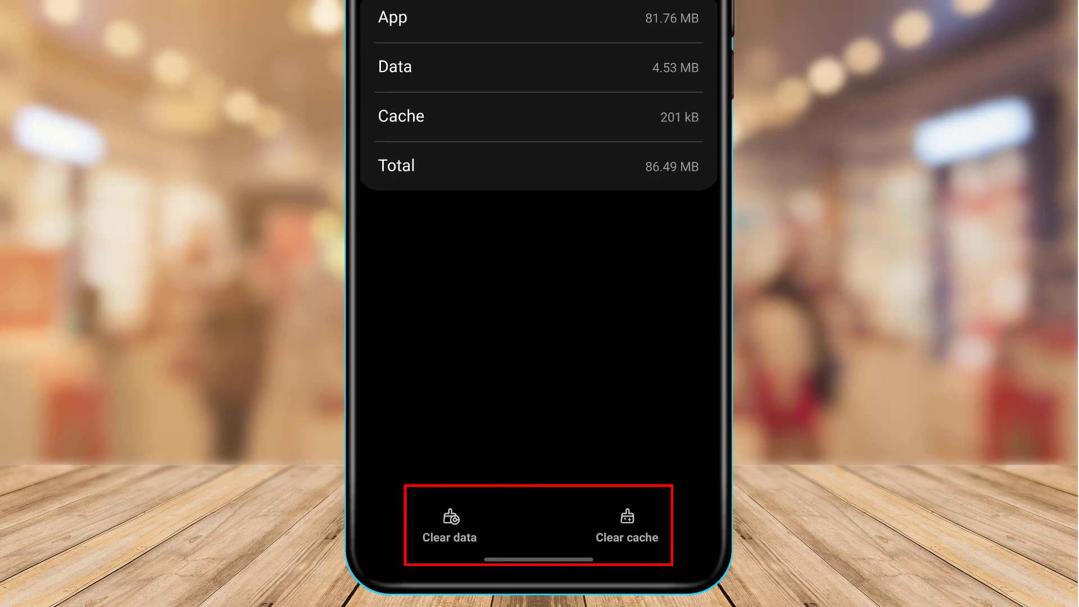
Clear Spotify's cache and stored data, then return to App info
left_click(628, 524)
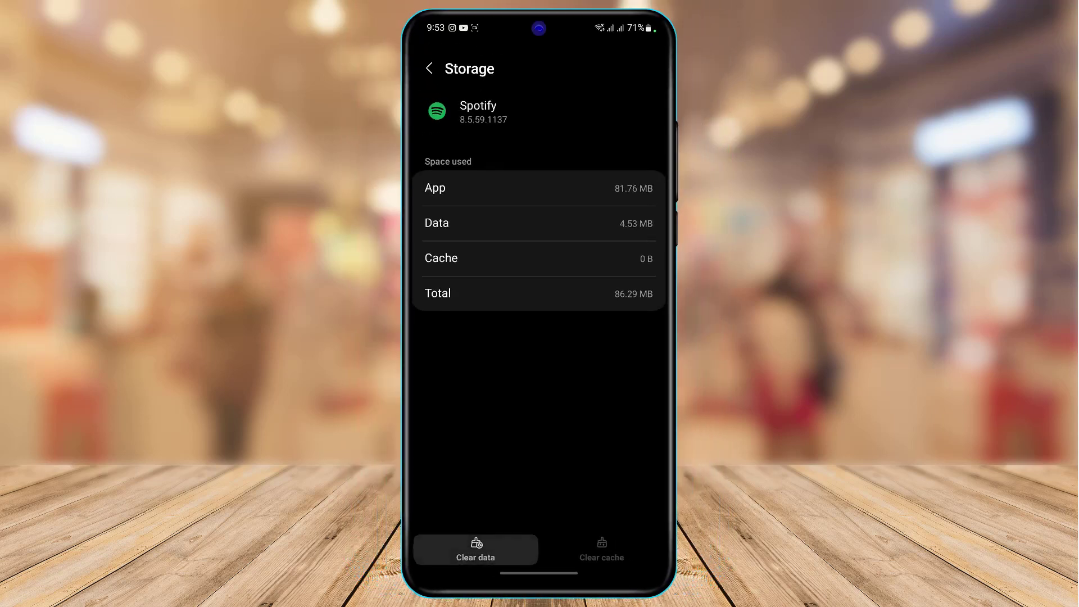
left_click(474, 548)
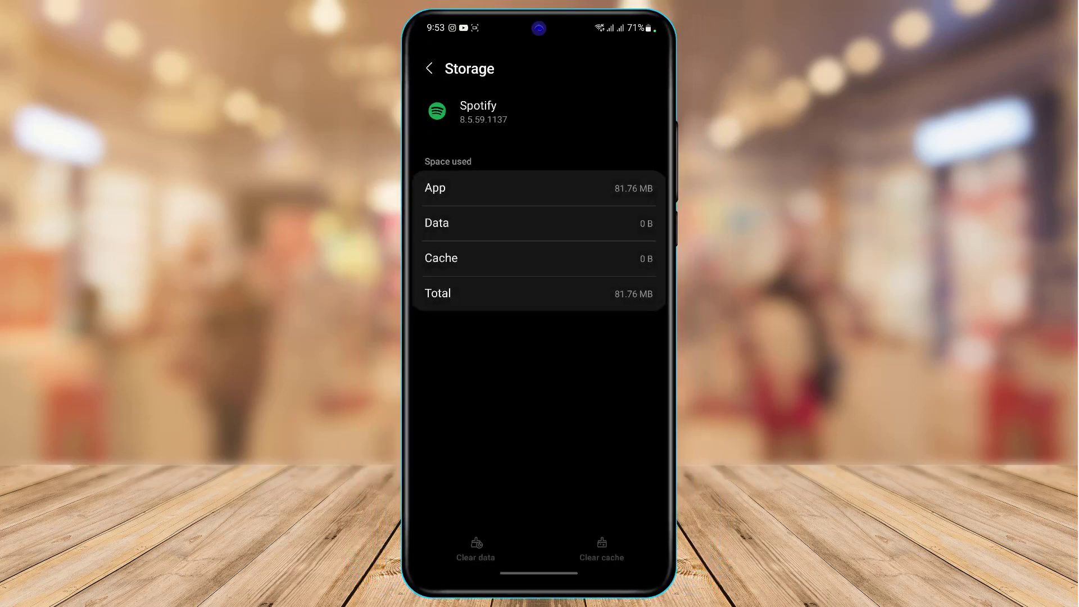
left_click(429, 69)
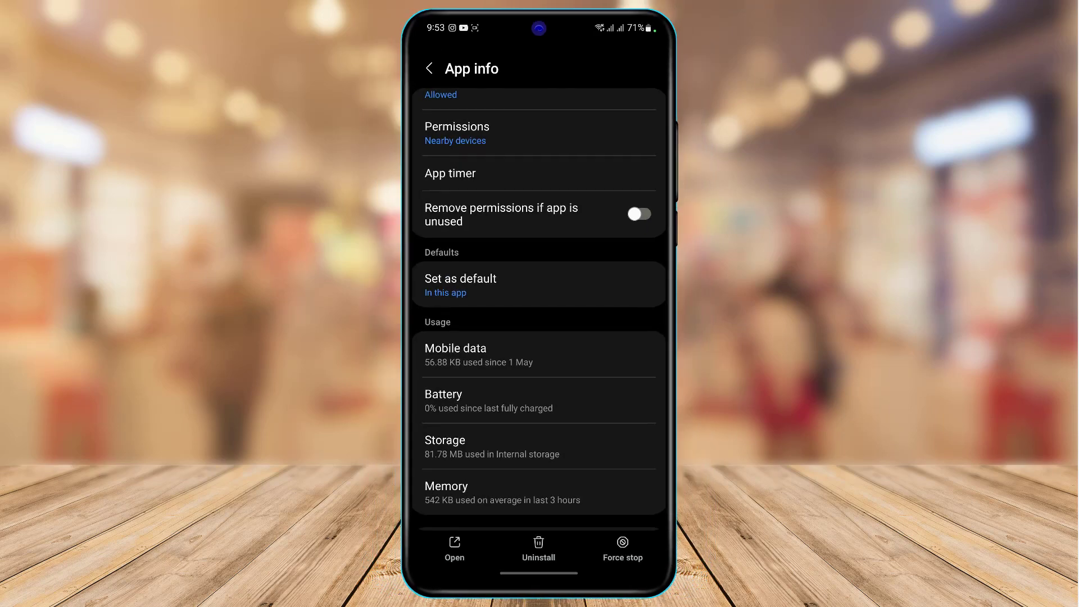
In Spotify's Permissions, set Camera to Allow only while using the app
scroll("down", 3)
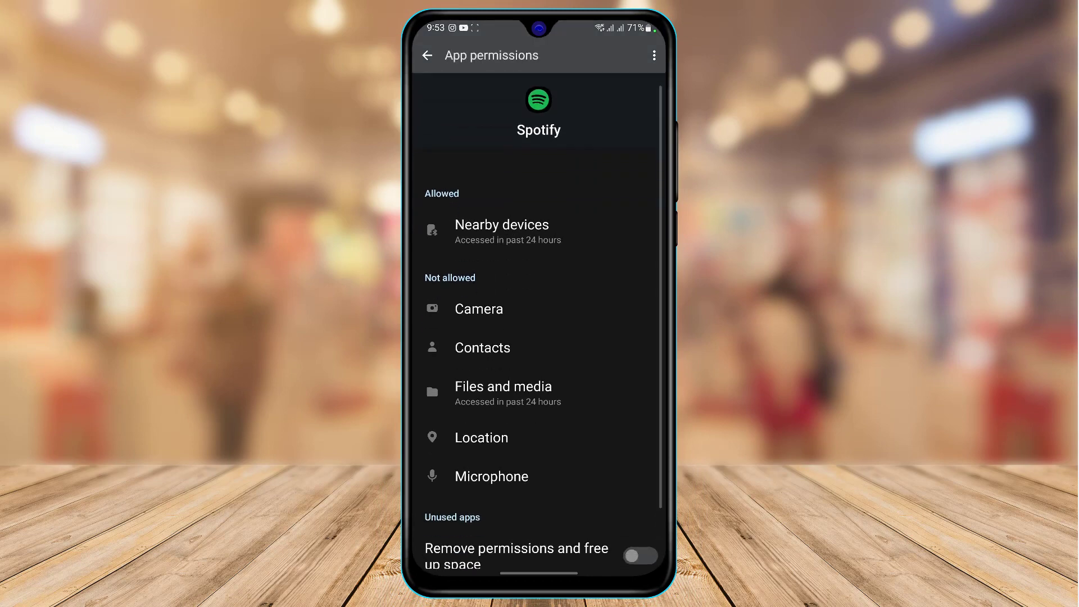
scroll("down", 3)
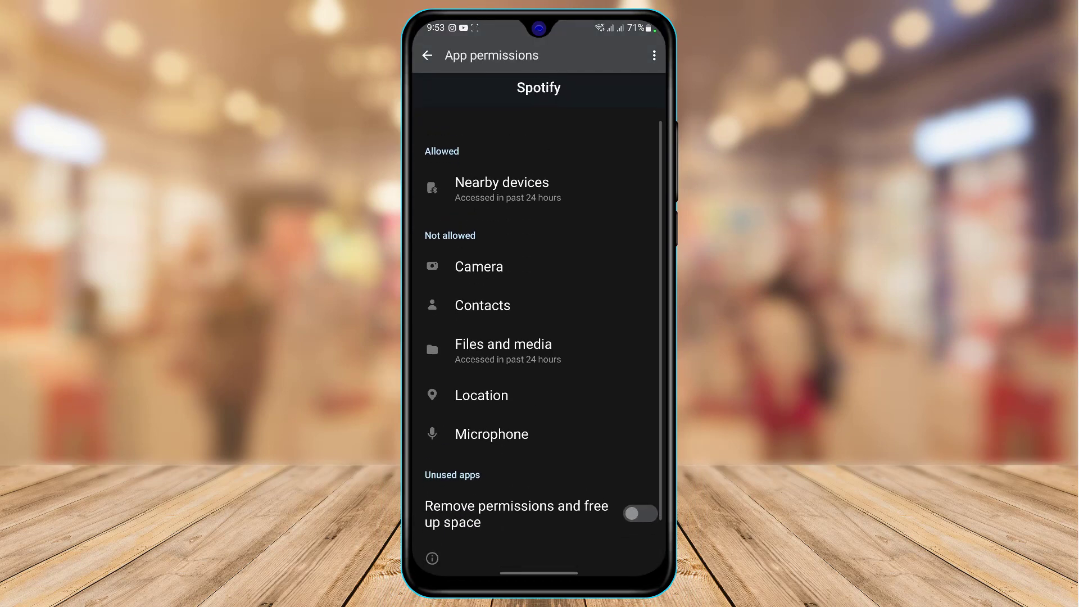
left_click(479, 267)
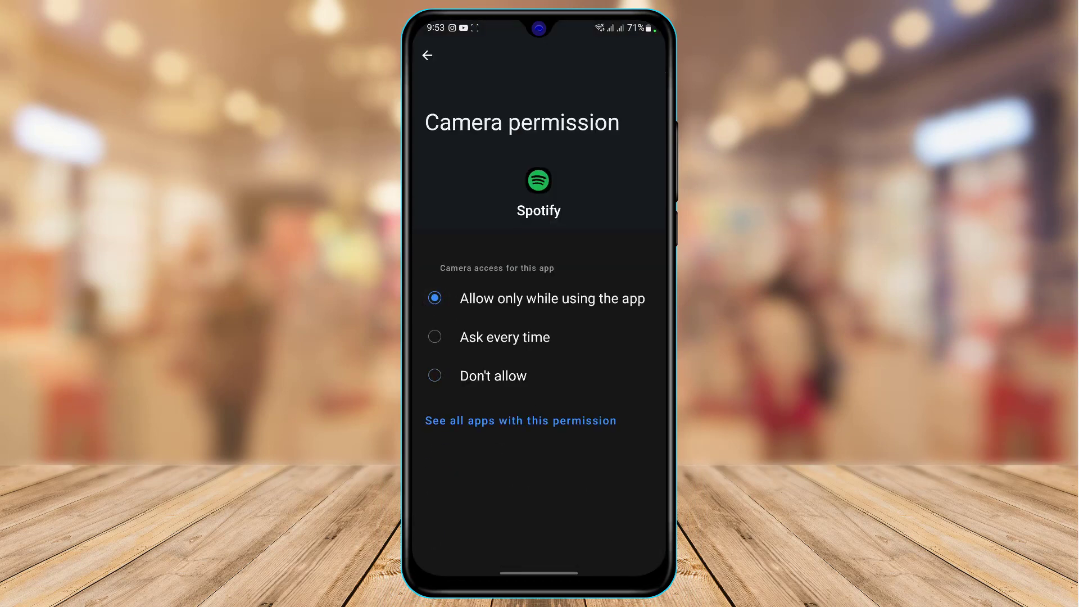
left_click(429, 55)
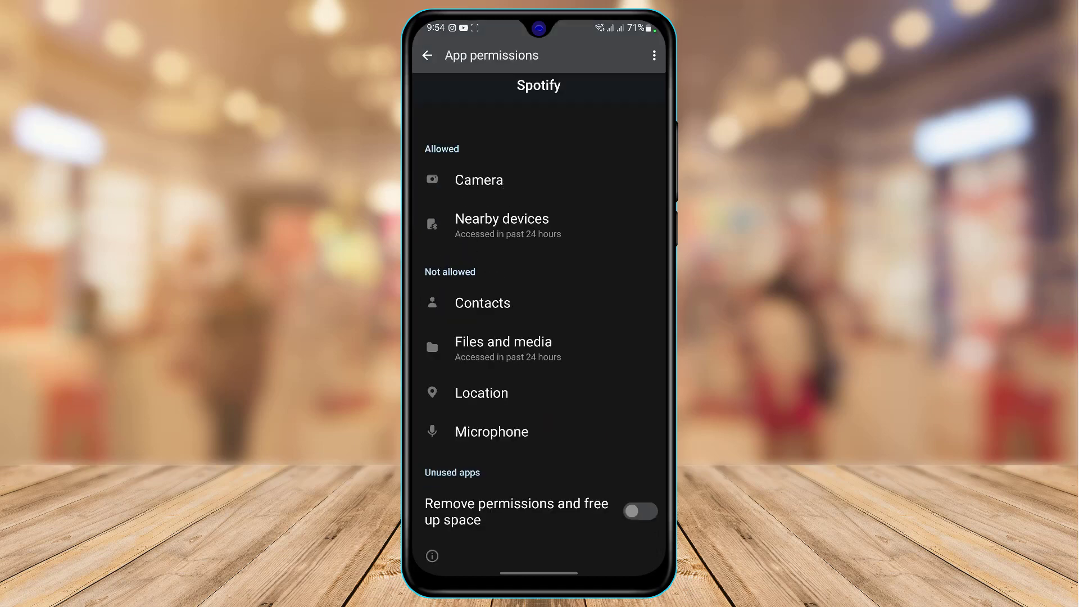
Set Contacts to Allow and Files and media to Allow management of all files, then return to App info
left_click(481, 304)
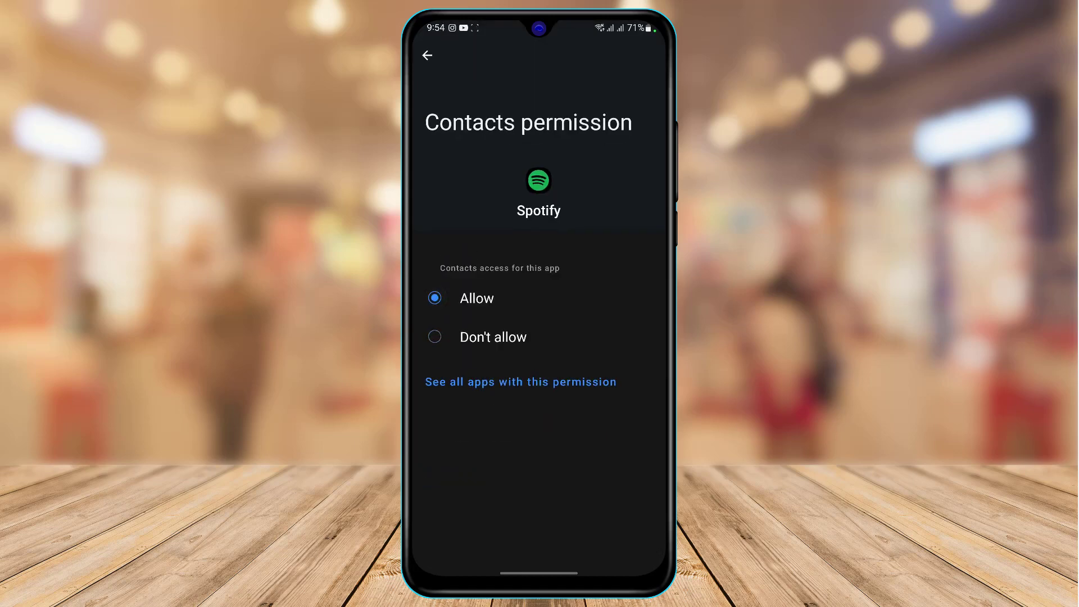
left_click(427, 56)
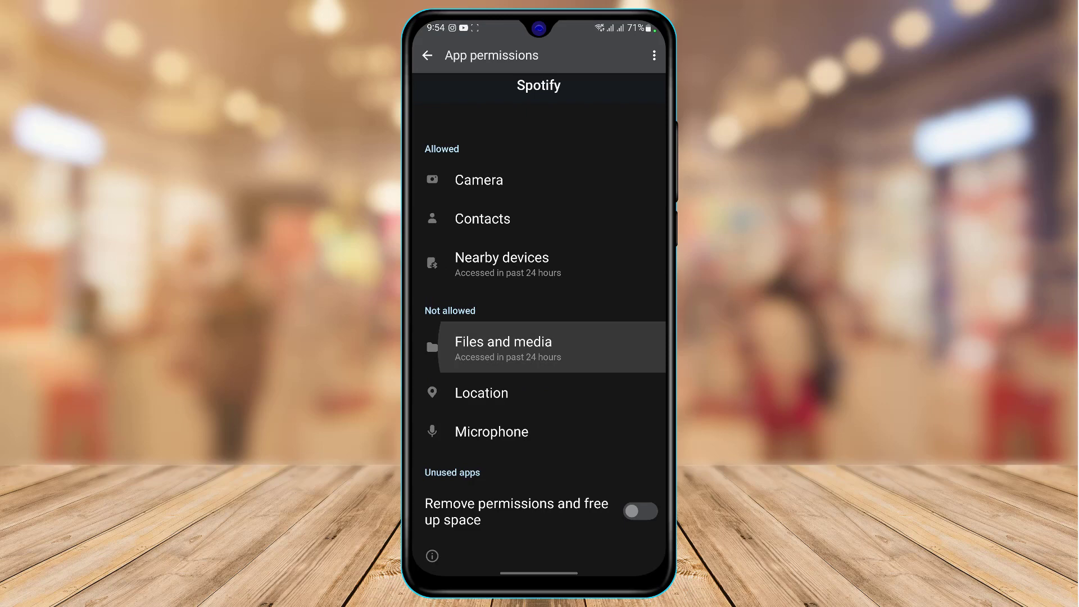
left_click(503, 342)
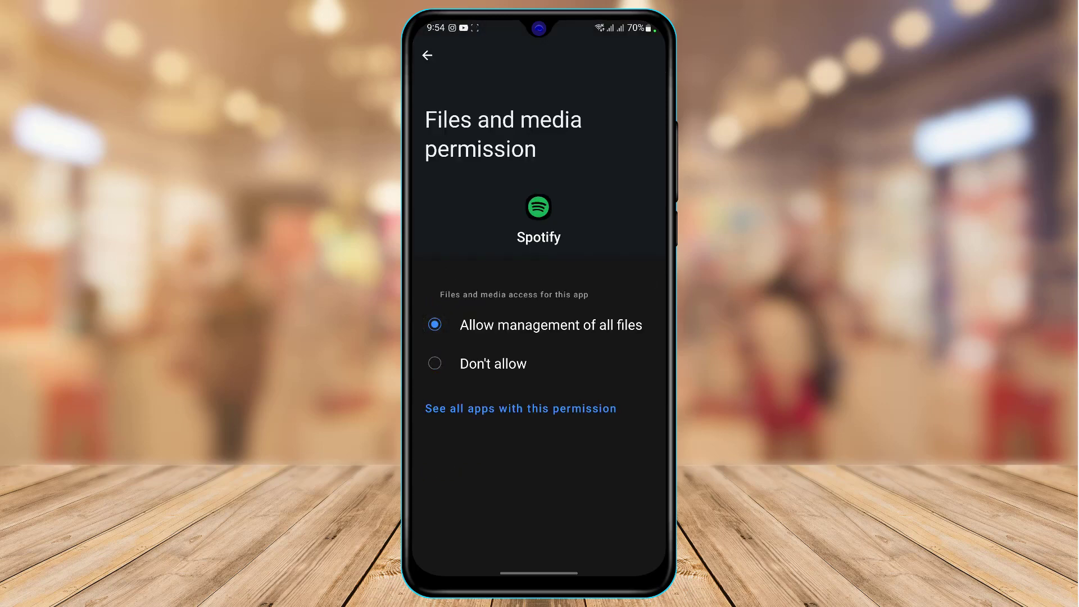
left_click(427, 55)
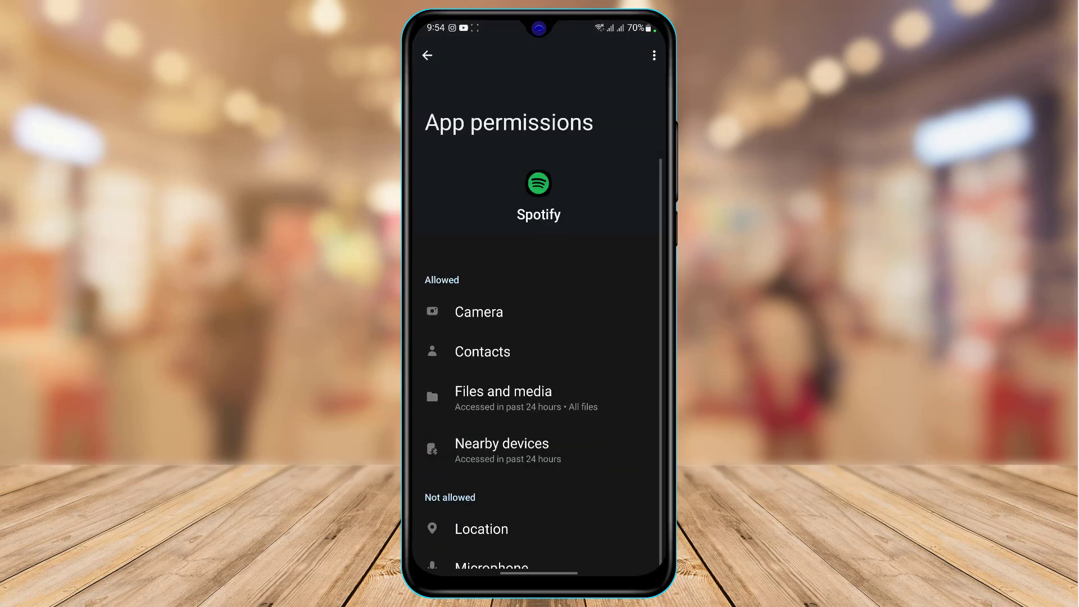
left_click(428, 54)
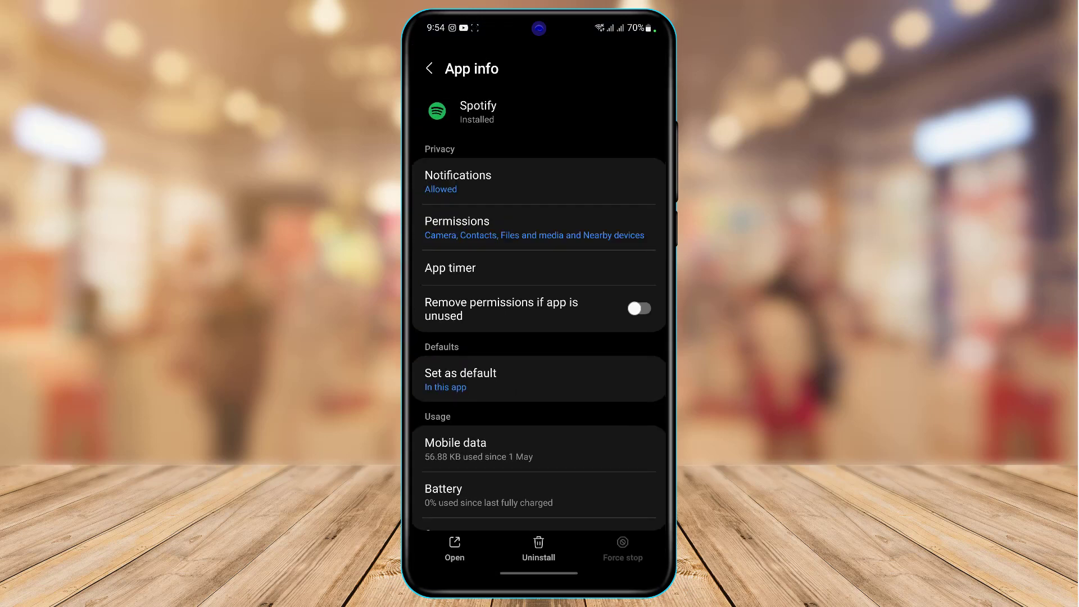
left_click(538, 550)
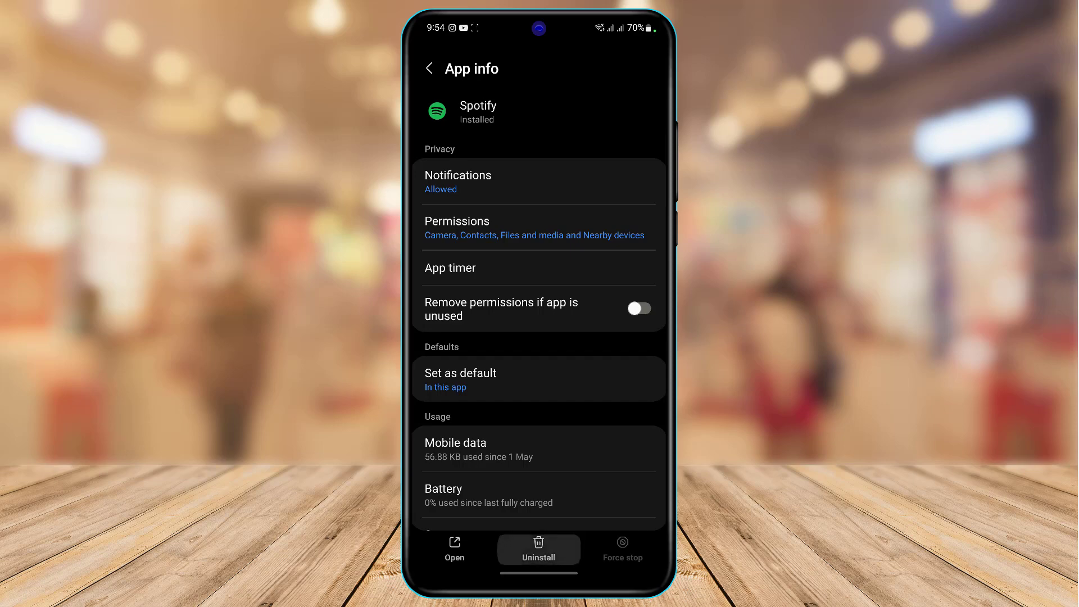